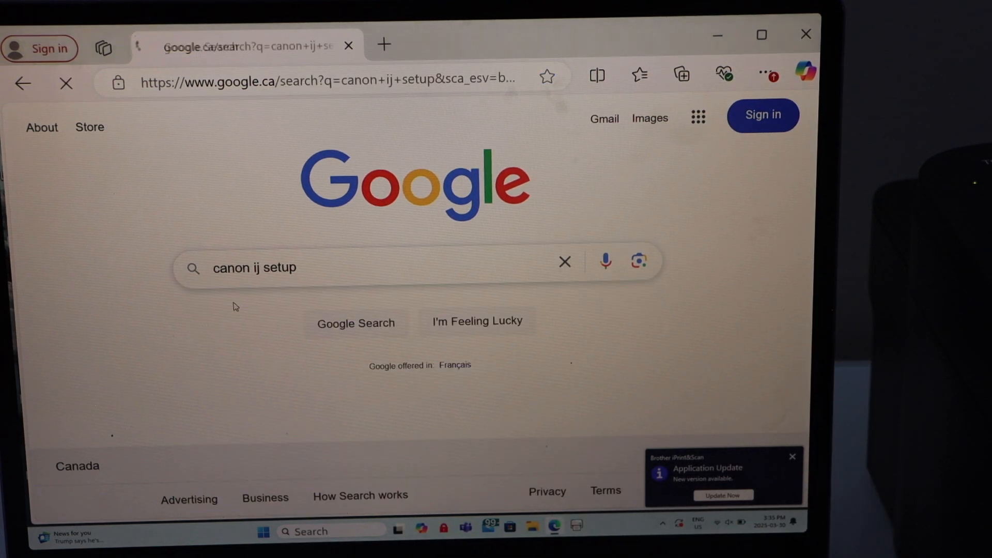
# Step: Search Google for 'canon ij setup' and open the Canon Official Manuals result
pyautogui.click(355, 323)
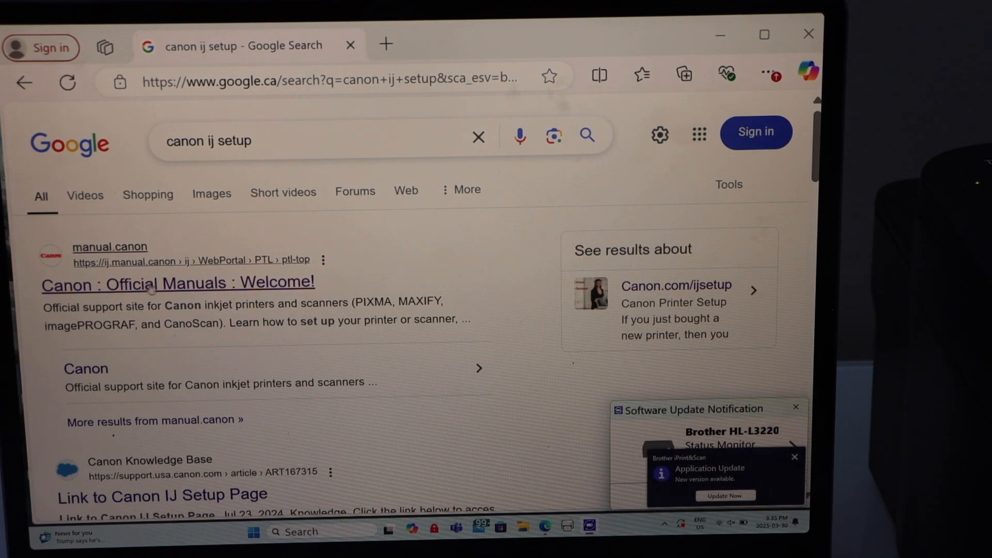
pyautogui.click(176, 282)
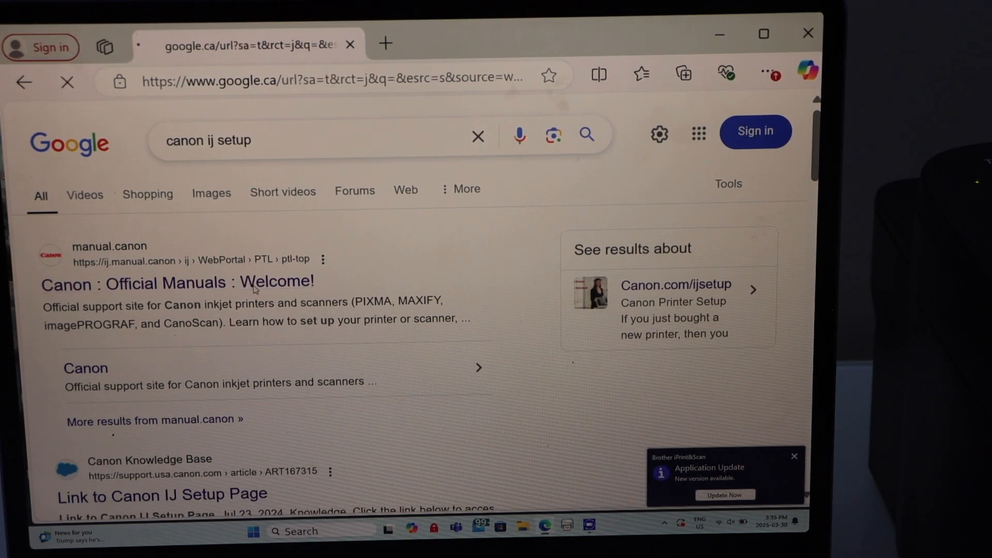
pyautogui.click(178, 281)
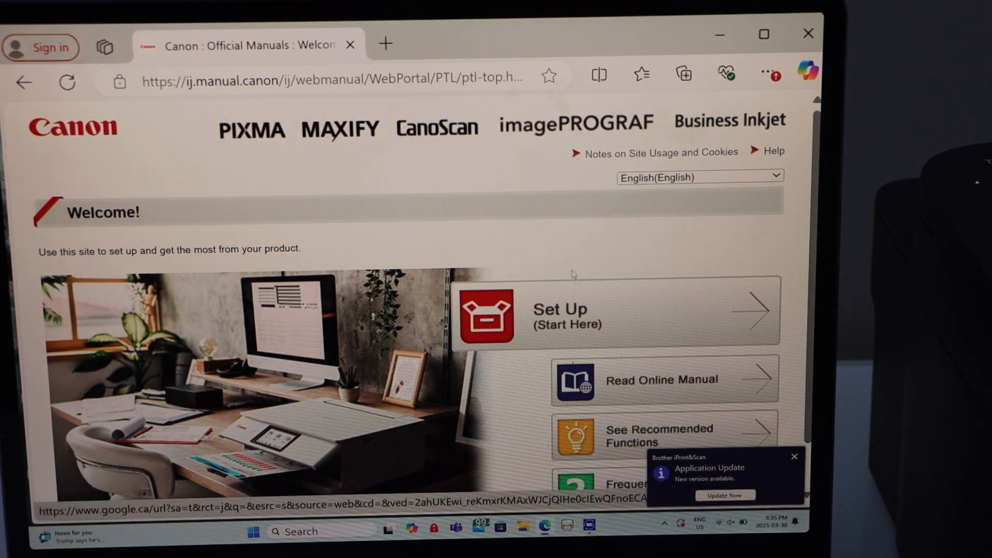
# Step: In Set Up, enter TS3725 as the product, go to its guide and start it
pyautogui.click(614, 317)
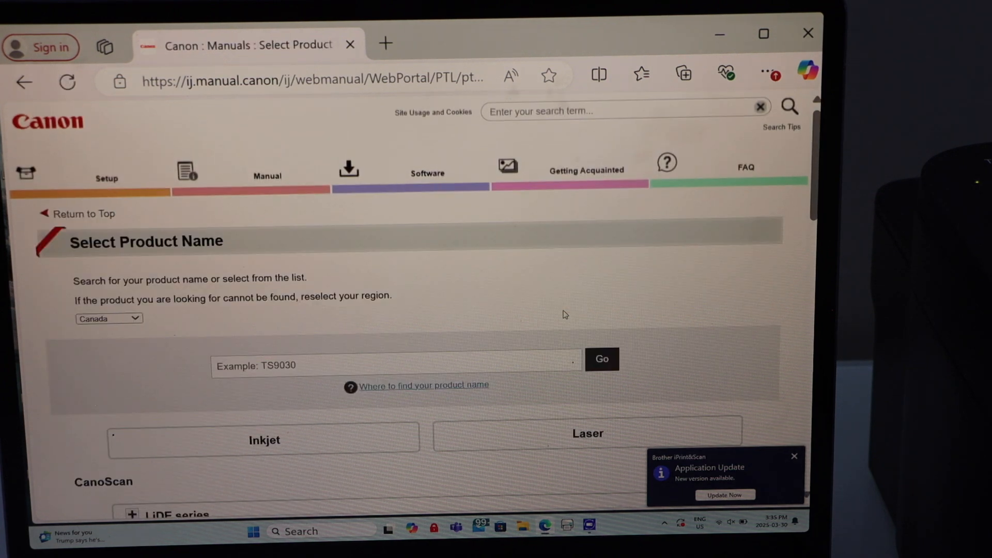
pyautogui.click(314, 362)
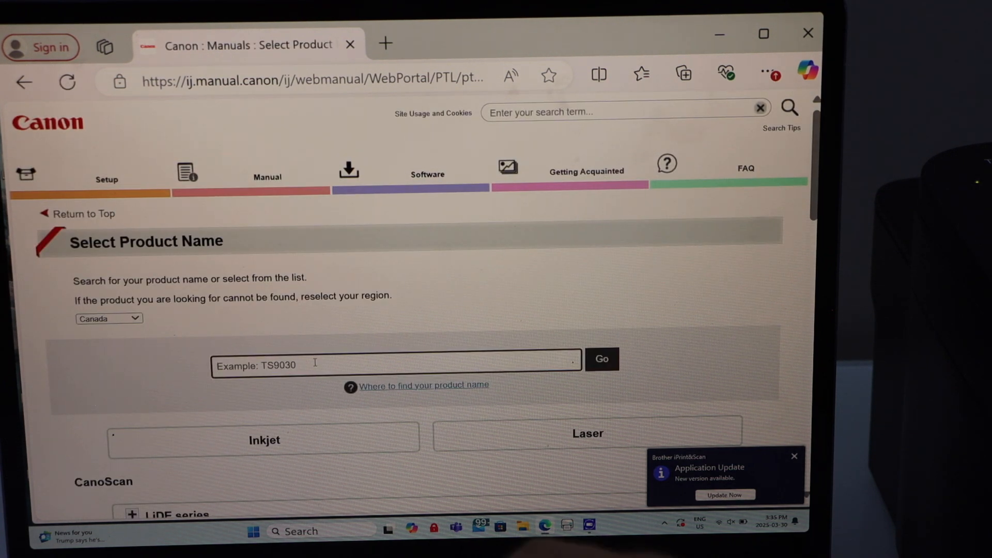
pyautogui.write('ts3725')
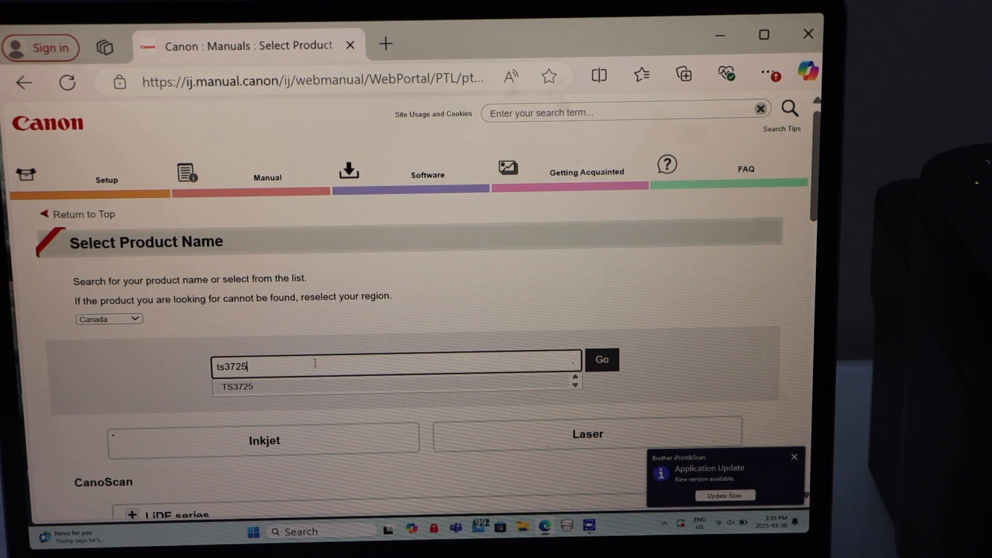
pyautogui.click(236, 386)
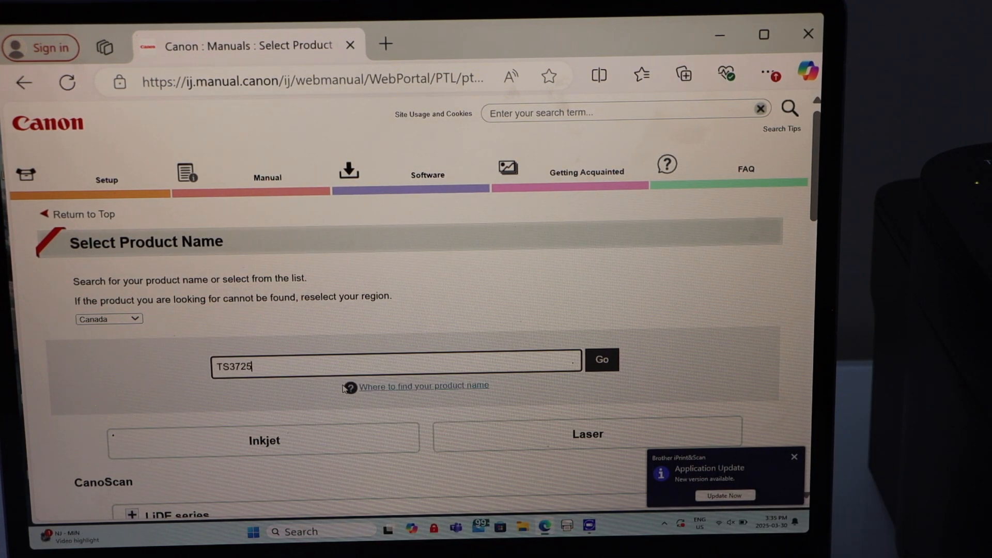
pyautogui.click(600, 359)
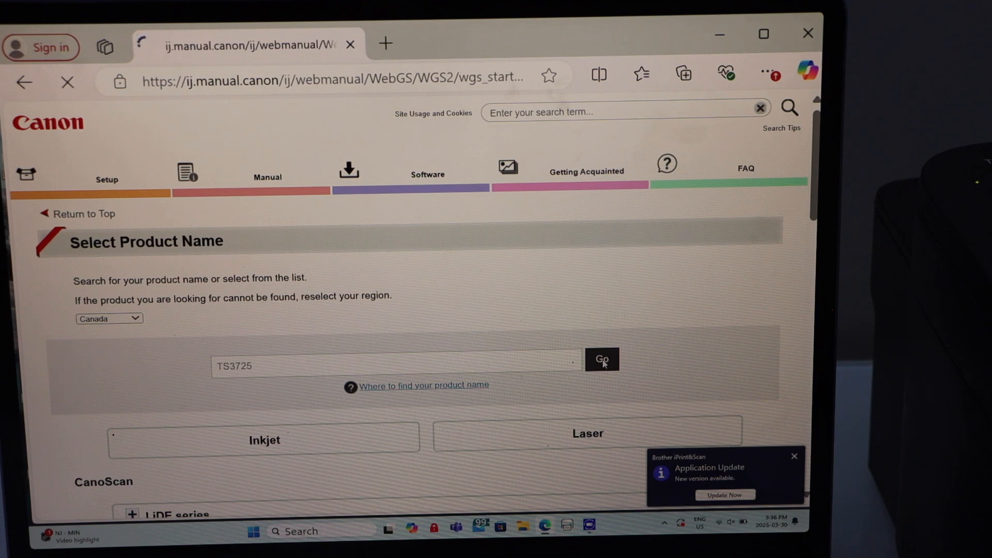
pyautogui.click(601, 360)
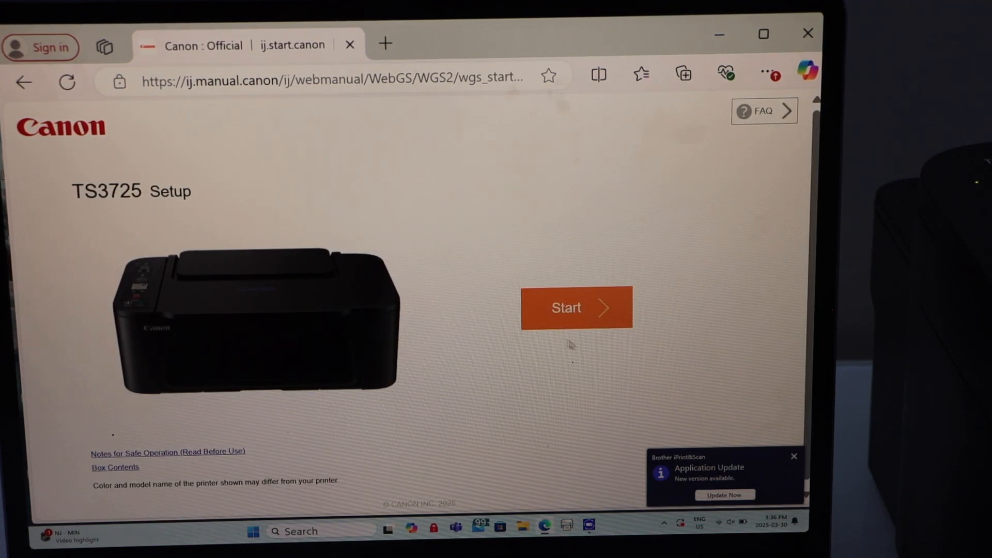
pyautogui.click(576, 308)
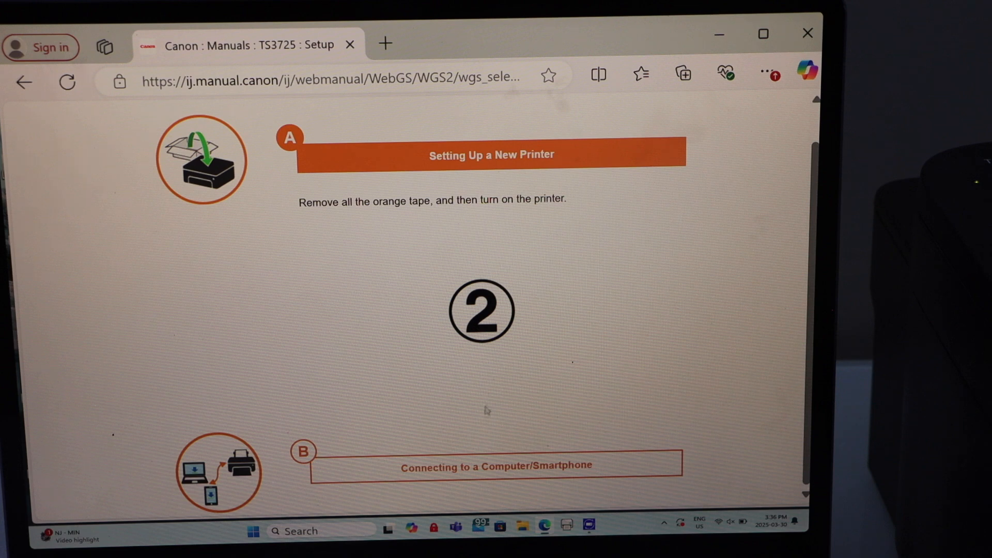
# Step: Choose Connecting to a Computer and the Windows option to reach the download page
pyautogui.click(497, 466)
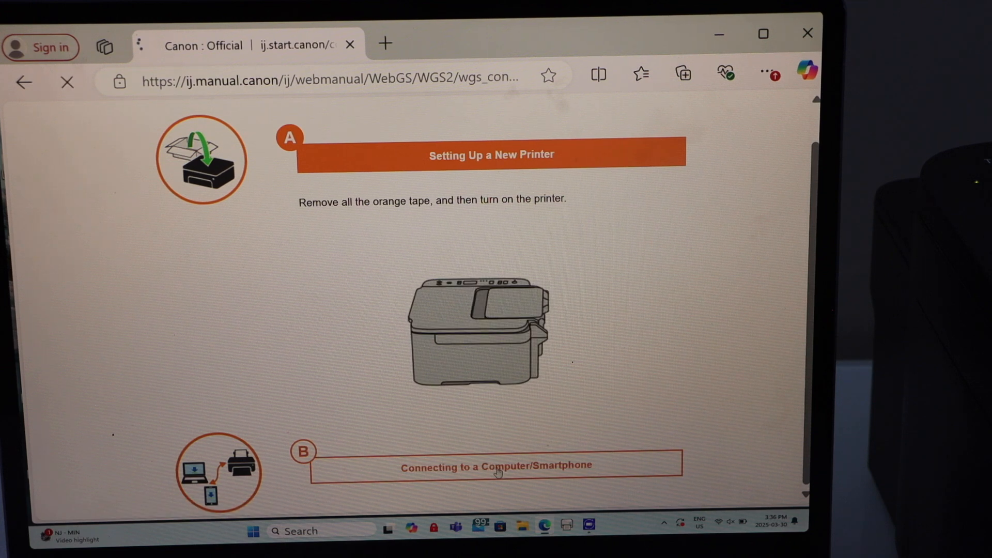
pyautogui.click(495, 466)
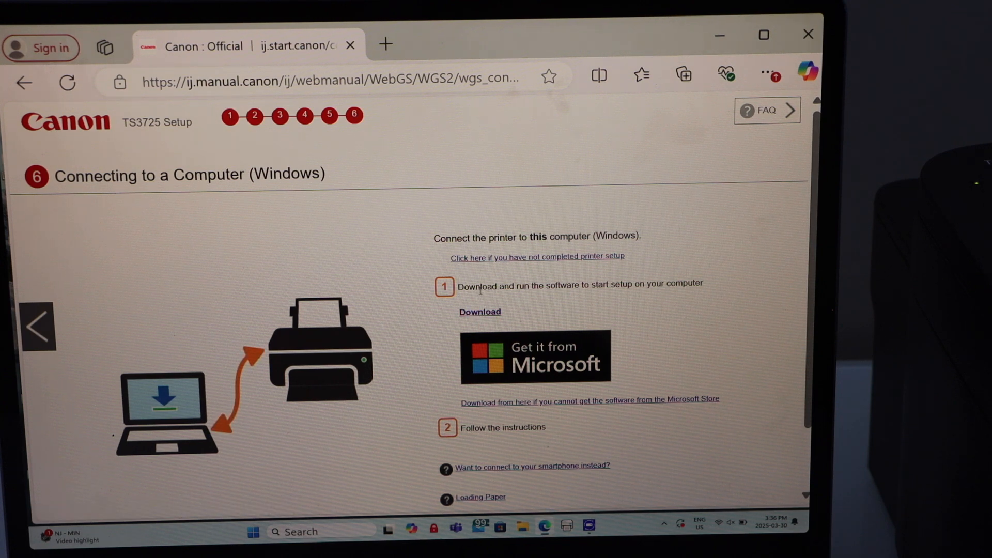
pyautogui.moveTo(623, 283)
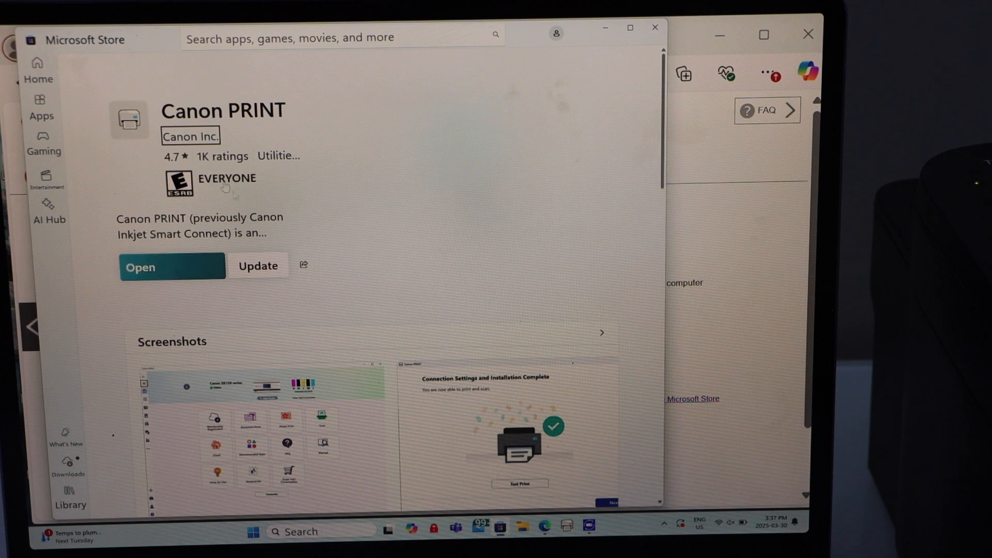
pyautogui.moveTo(156, 226)
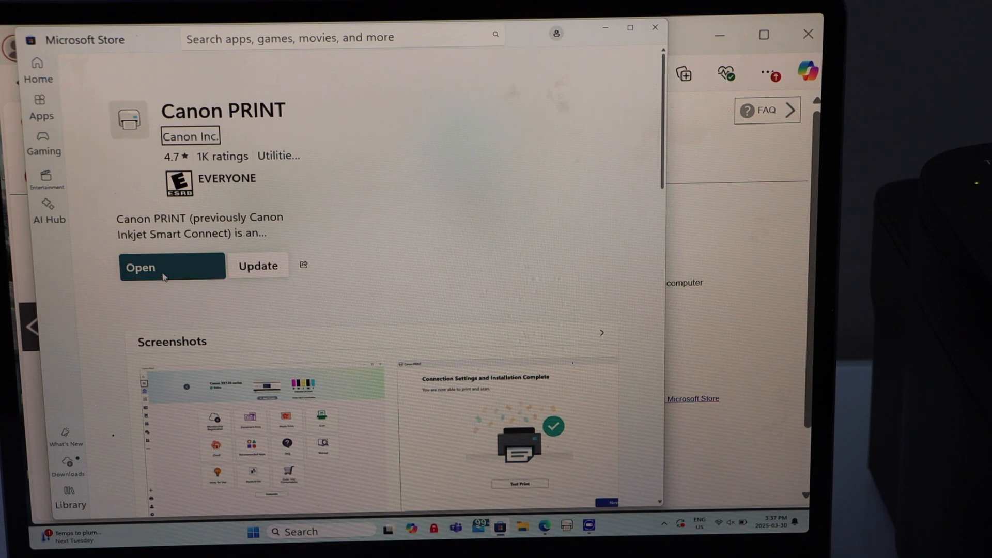
# Step: Launch the installed Canon PRINT app from its Microsoft Store page
pyautogui.click(139, 266)
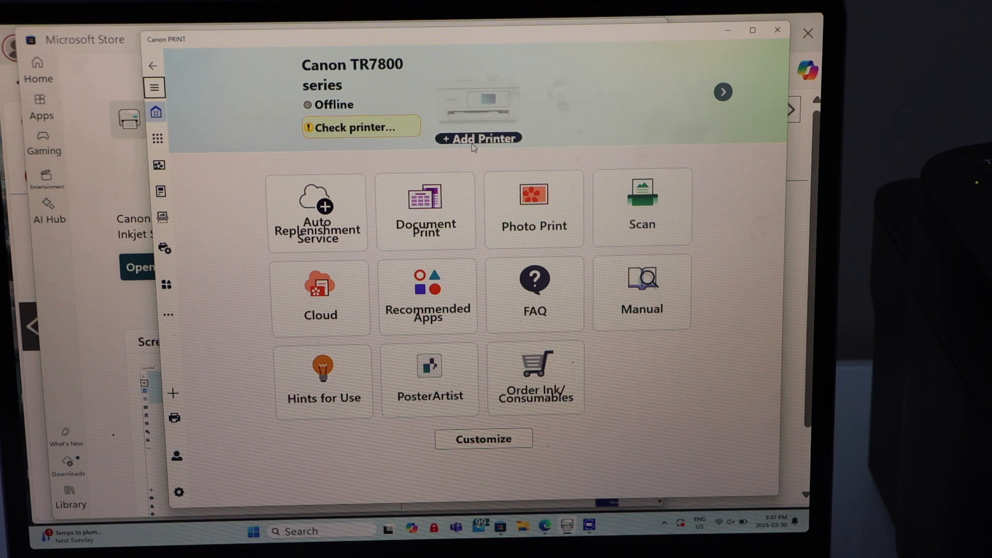
# Step: Start Add Printer setup and allow Canon PRINT to make changes via User Account Control
pyautogui.click(477, 137)
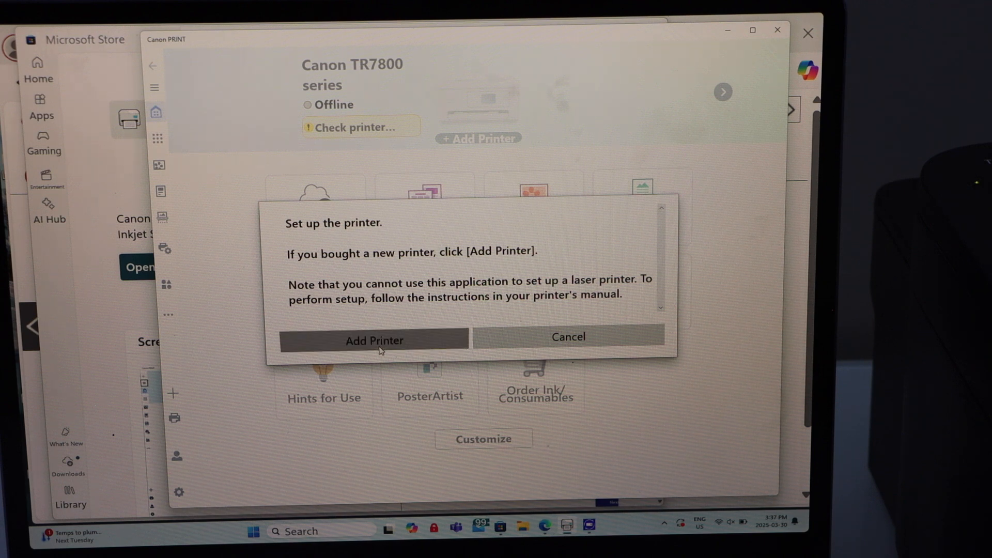
pyautogui.click(567, 336)
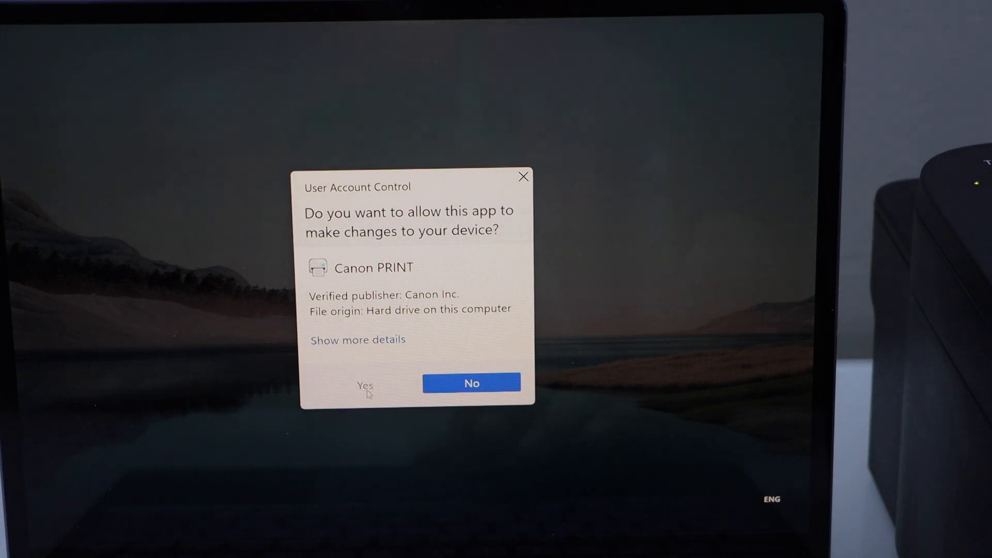
pyautogui.click(365, 386)
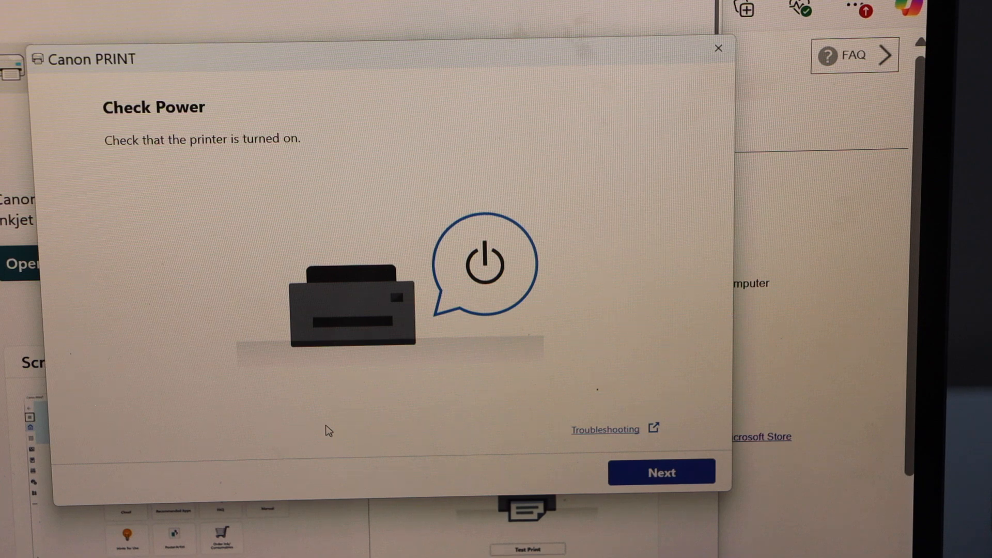
pyautogui.moveTo(388, 295)
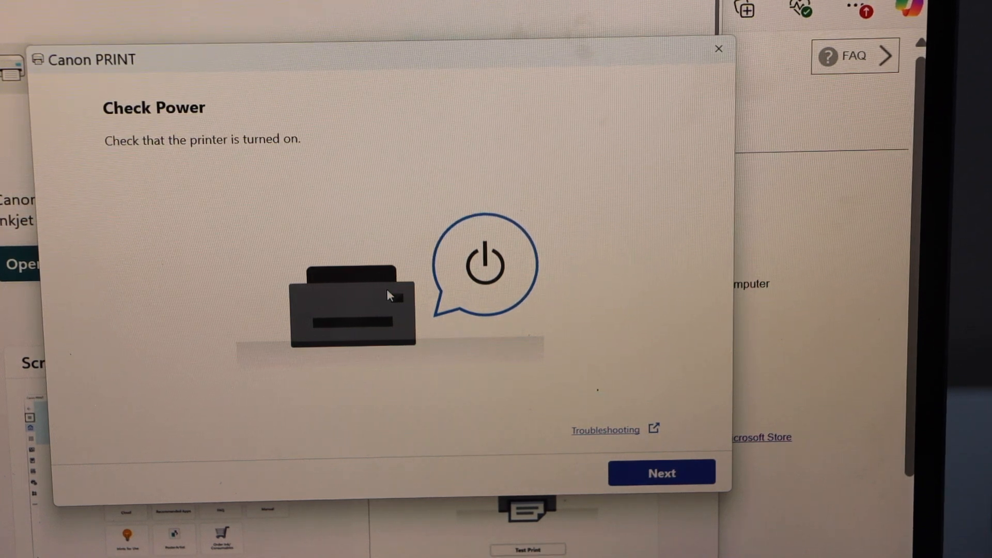
# Step: Confirm the printer is powered on to let setup find the TS3700 series printer
pyautogui.click(662, 472)
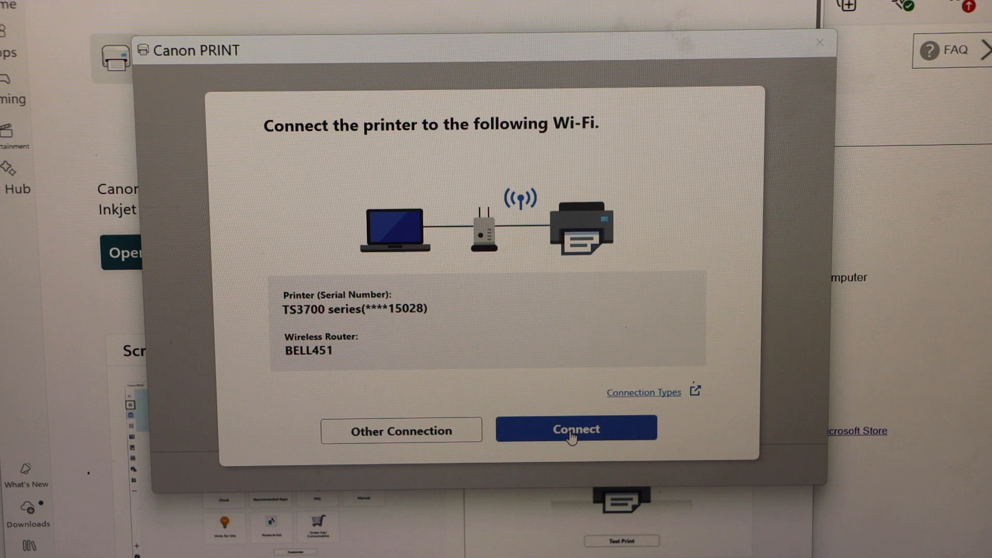
# Step: Connect the printer to the BELL451 Wi-Fi, finish installation and send a test print
pyautogui.click(575, 430)
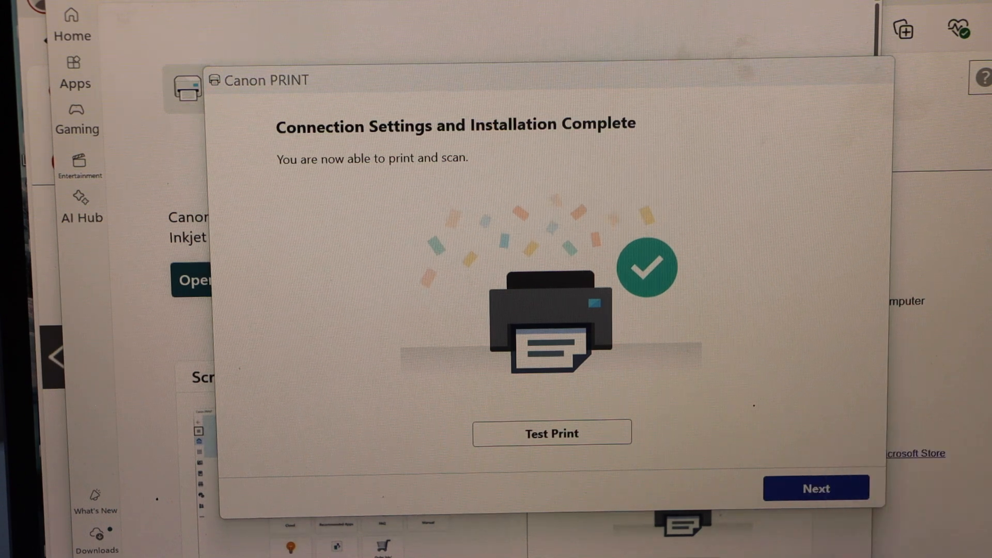
pyautogui.click(550, 433)
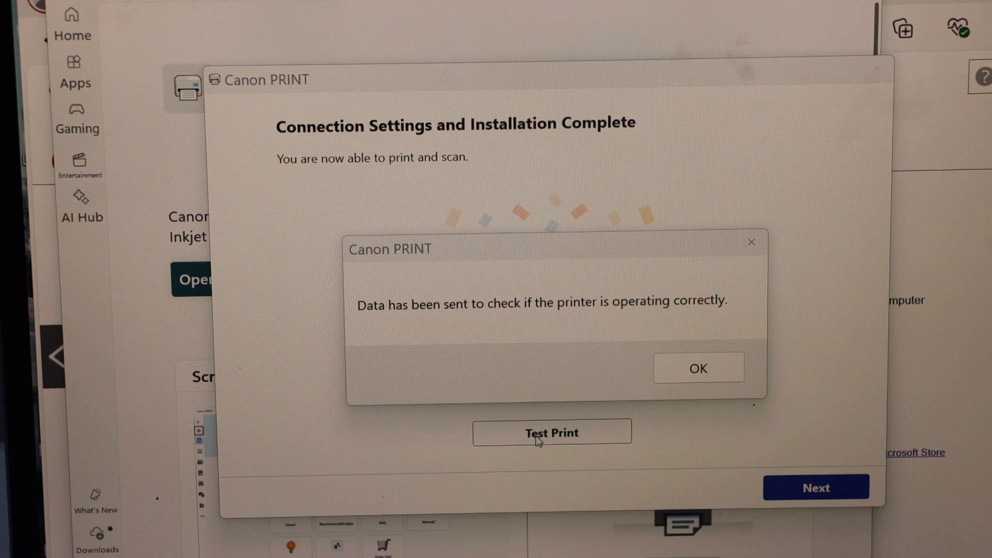
pyautogui.click(698, 368)
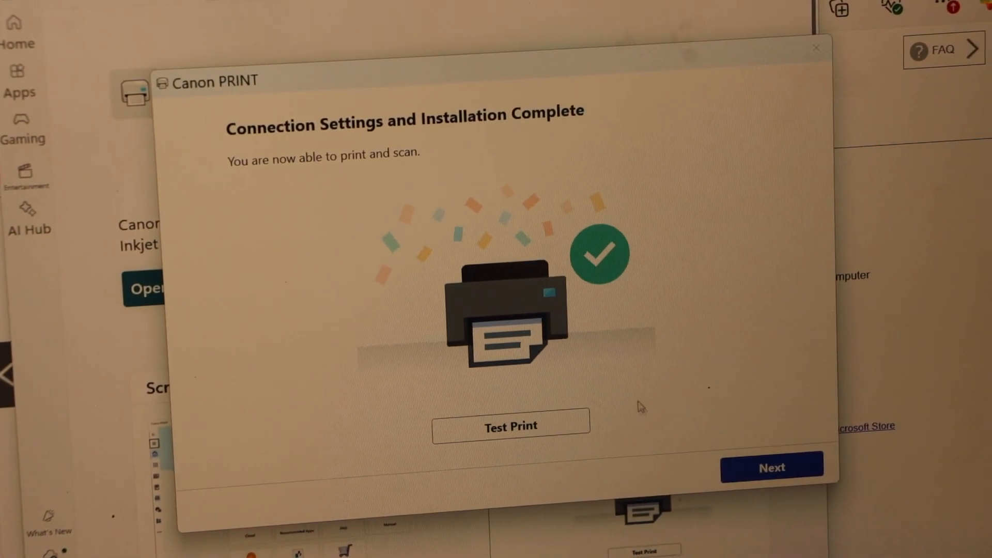
# Step: Continue past the installation-complete screen to the 'Let's get started' screen
pyautogui.click(771, 467)
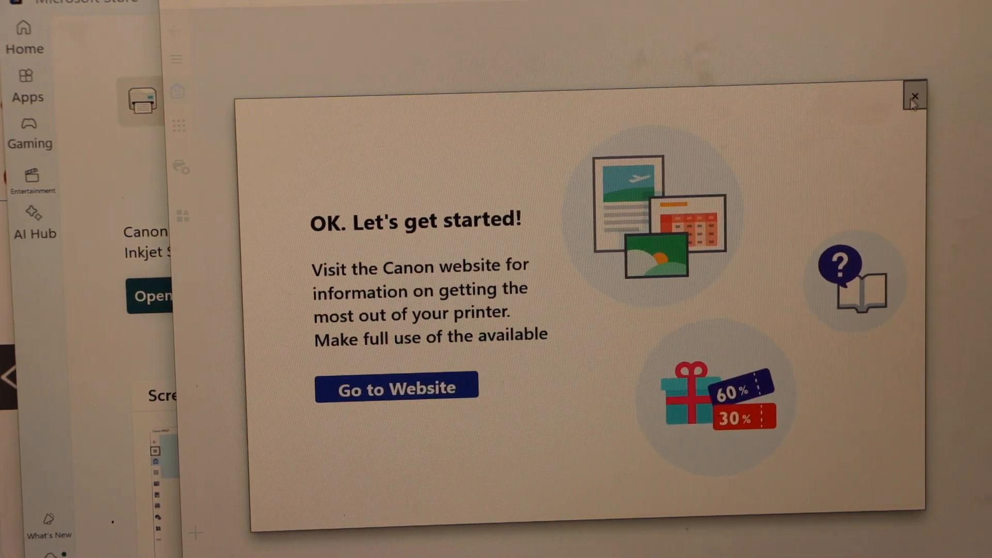
# Step: Dismiss the welcome popup and accept the data-sending settings to reach the home screen
pyautogui.click(913, 95)
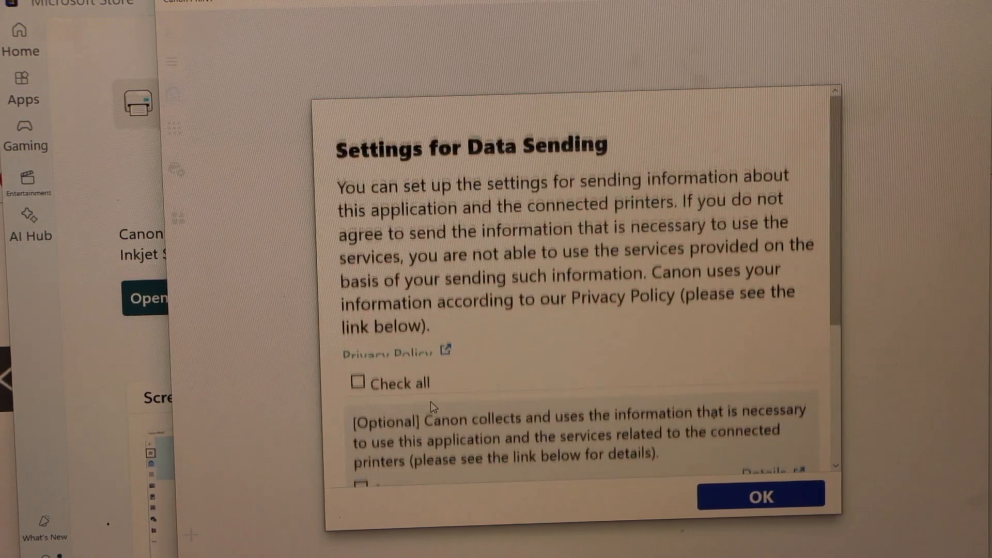
pyautogui.scroll(-3)
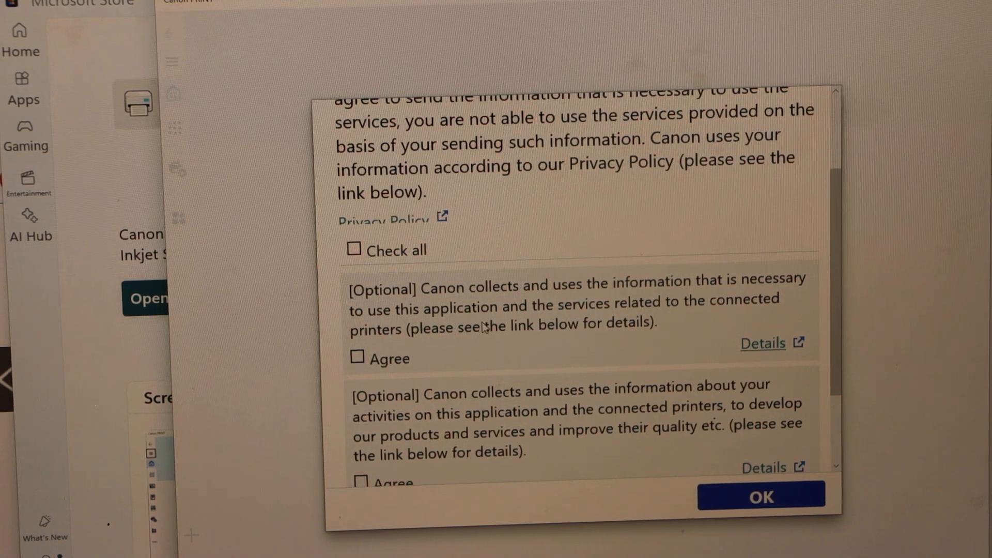
pyautogui.scroll(-3)
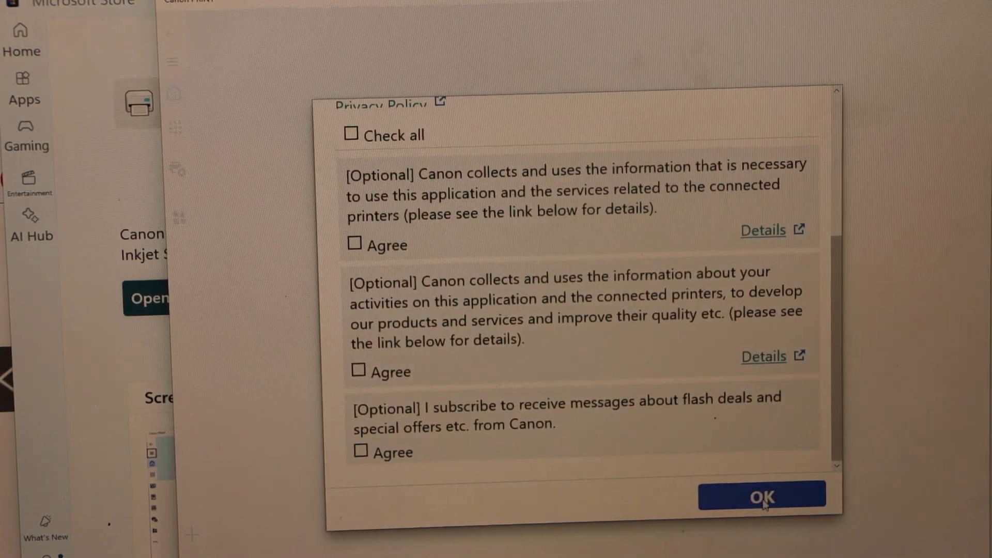
pyautogui.click(762, 495)
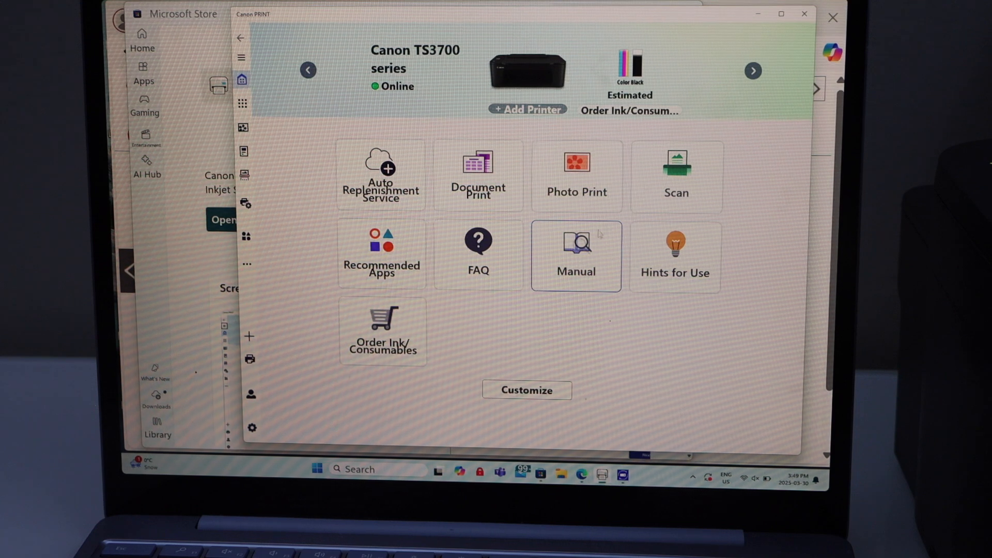
# Step: Scan the page on the glass as a document at 300 dpi resolution
pyautogui.click(675, 176)
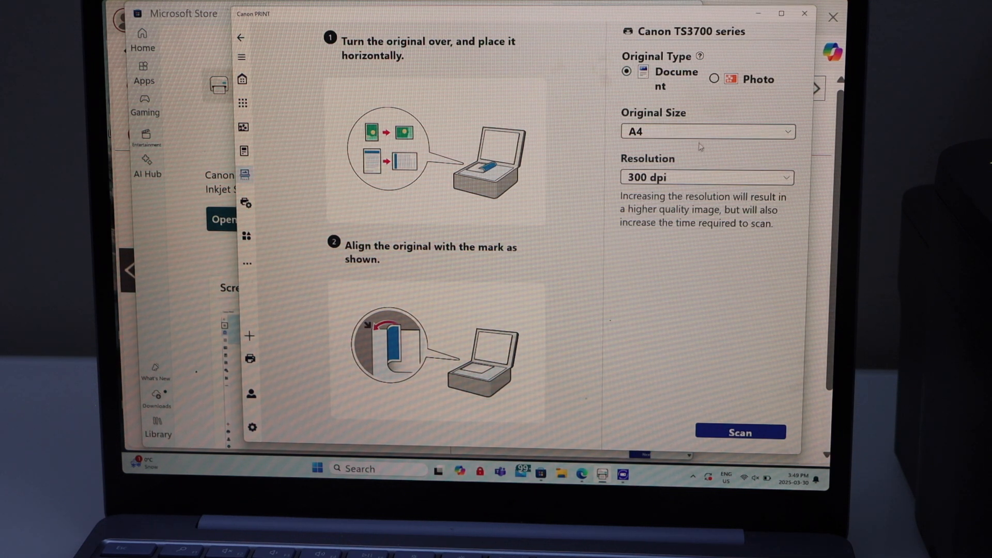
pyautogui.click(706, 177)
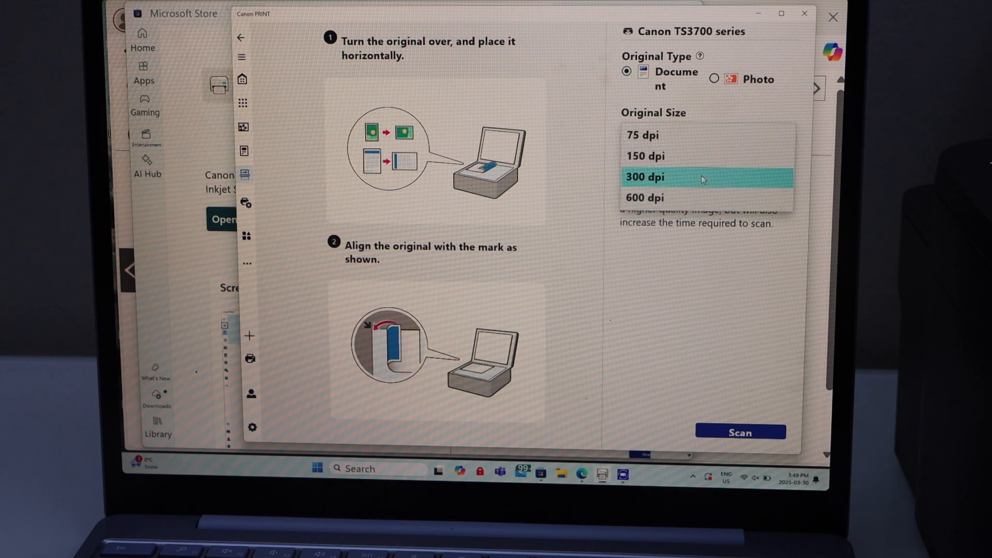
pyautogui.click(645, 176)
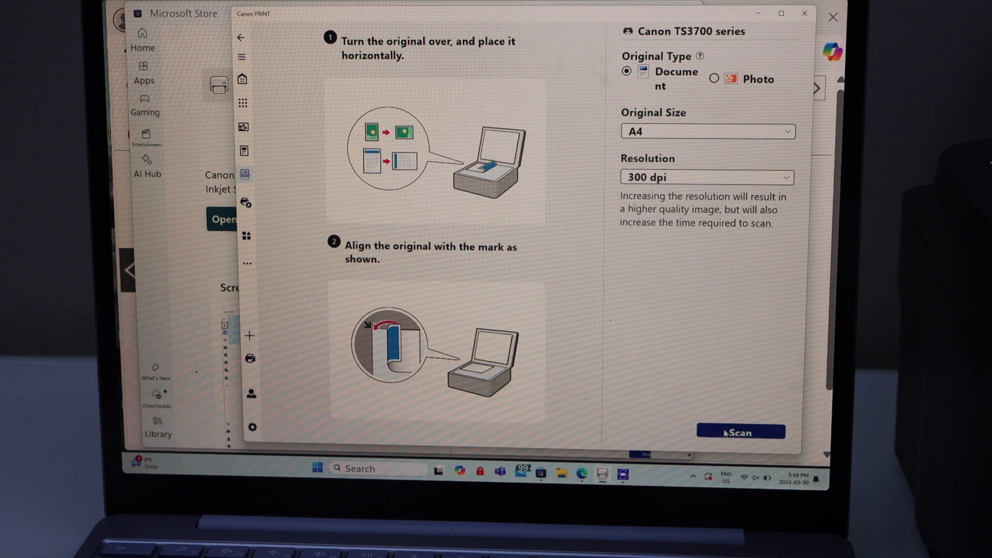
pyautogui.click(740, 432)
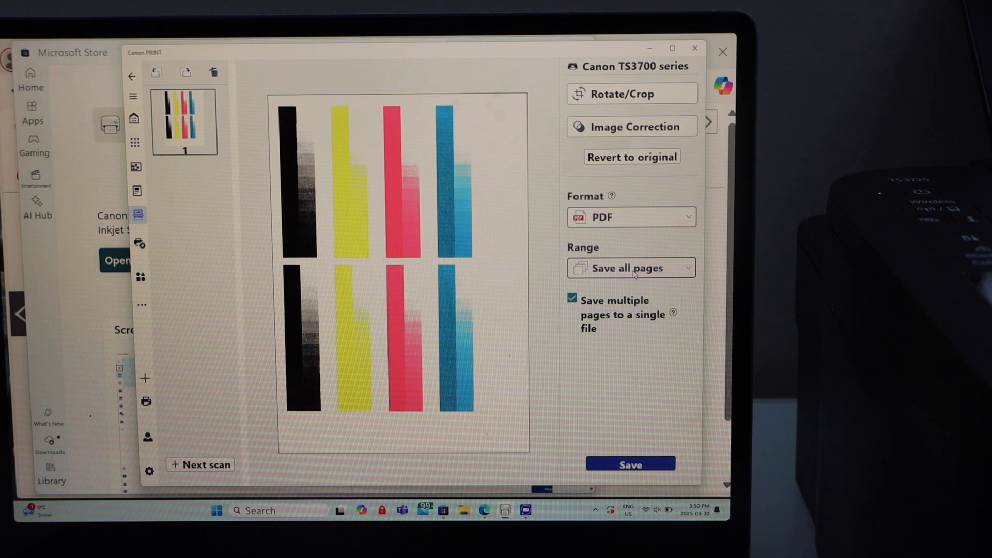
pyautogui.click(629, 216)
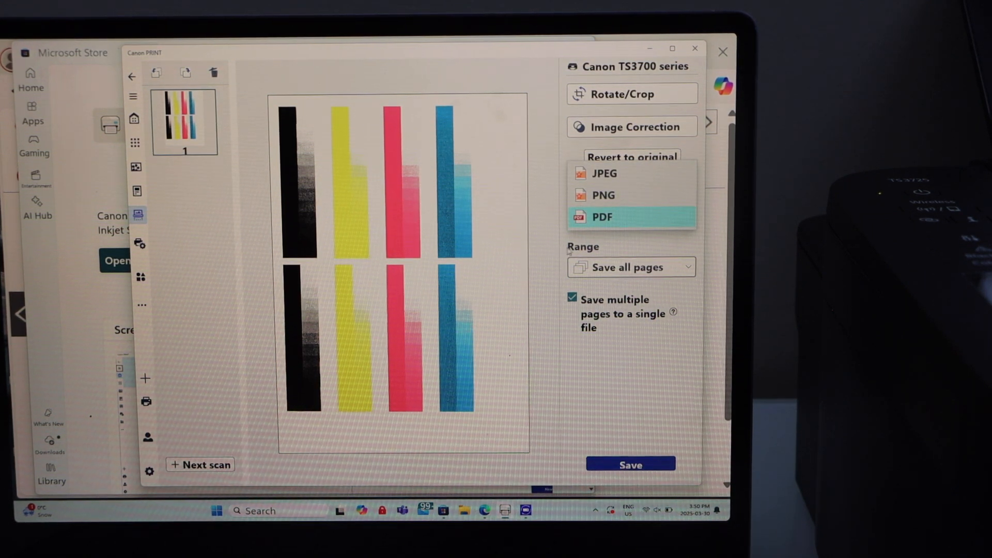
pyautogui.click(601, 216)
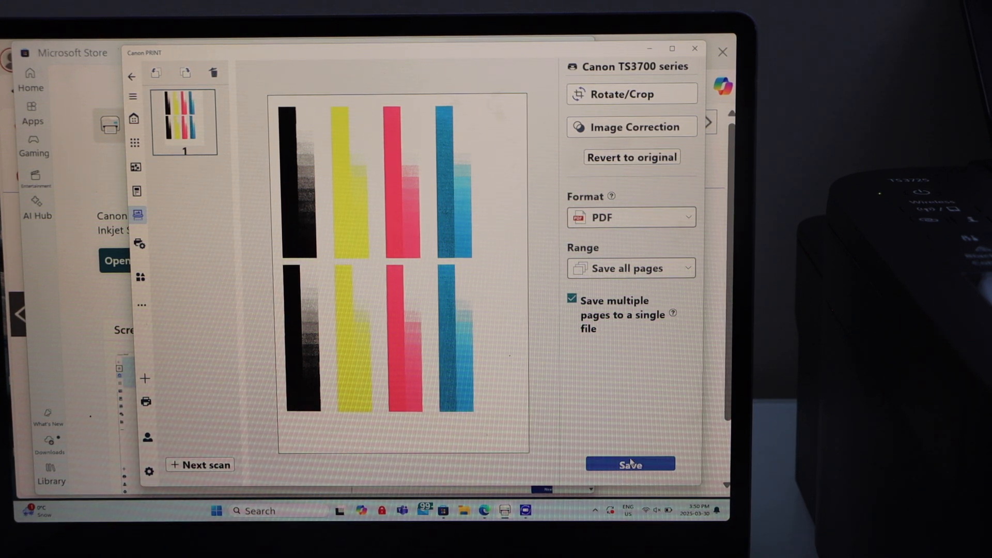
# Step: Save the scanned page as COLOUR CHECK.pdf in Documents
pyautogui.click(631, 464)
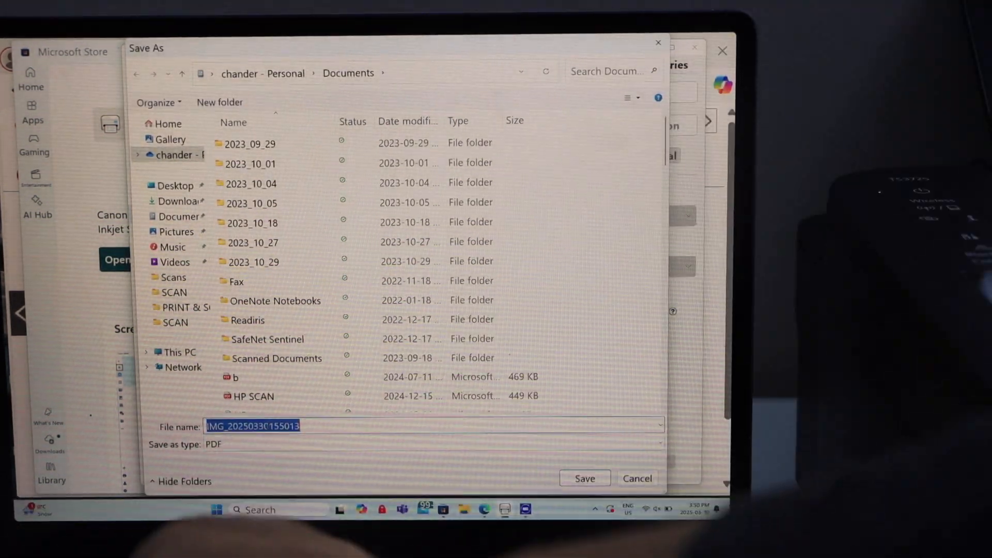
pyautogui.write('COLOUR')
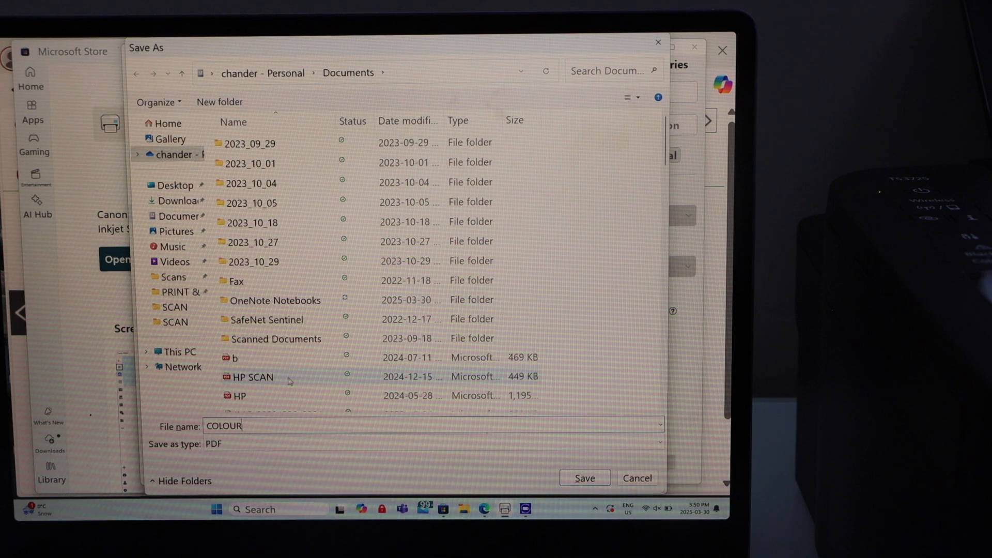
pyautogui.write('CHE')
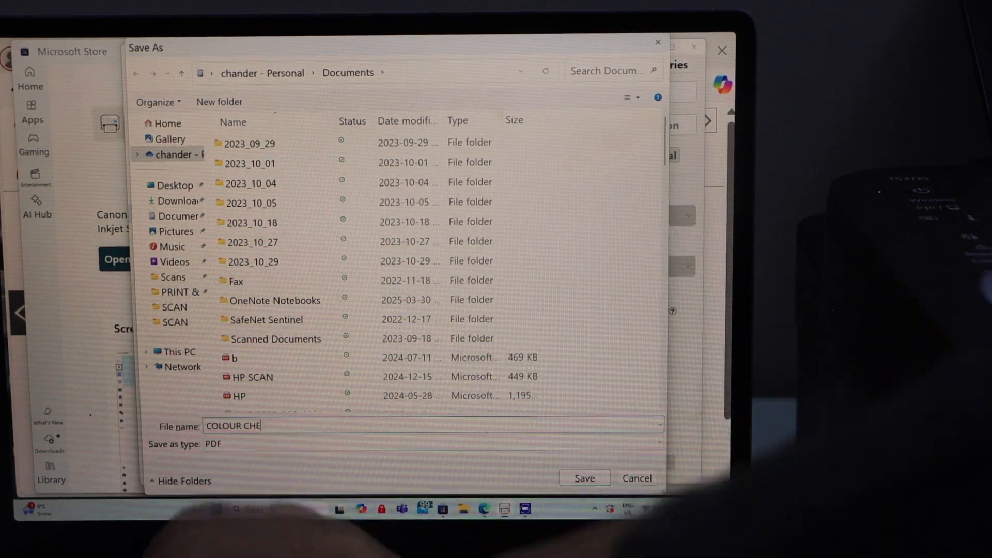
pyautogui.write('CK')
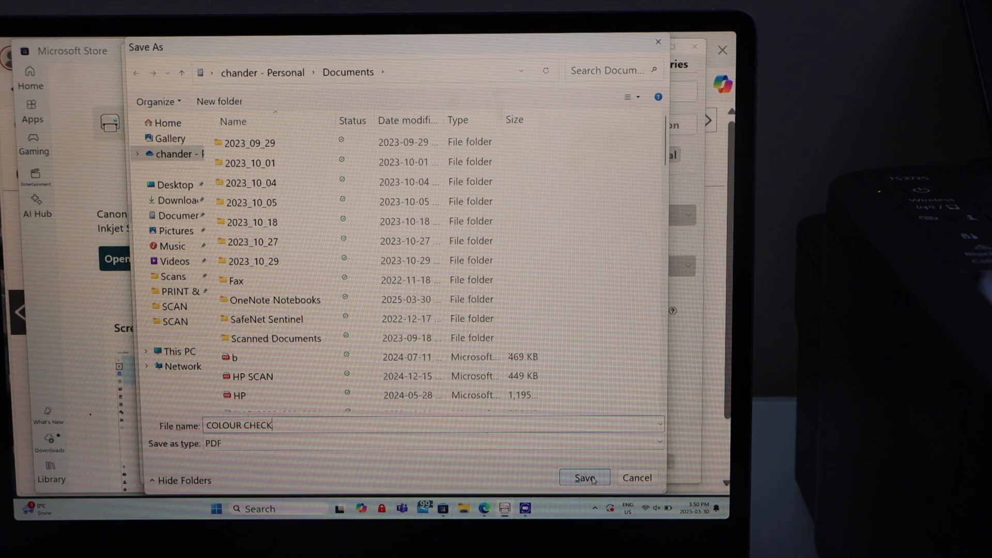
pyautogui.click(583, 477)
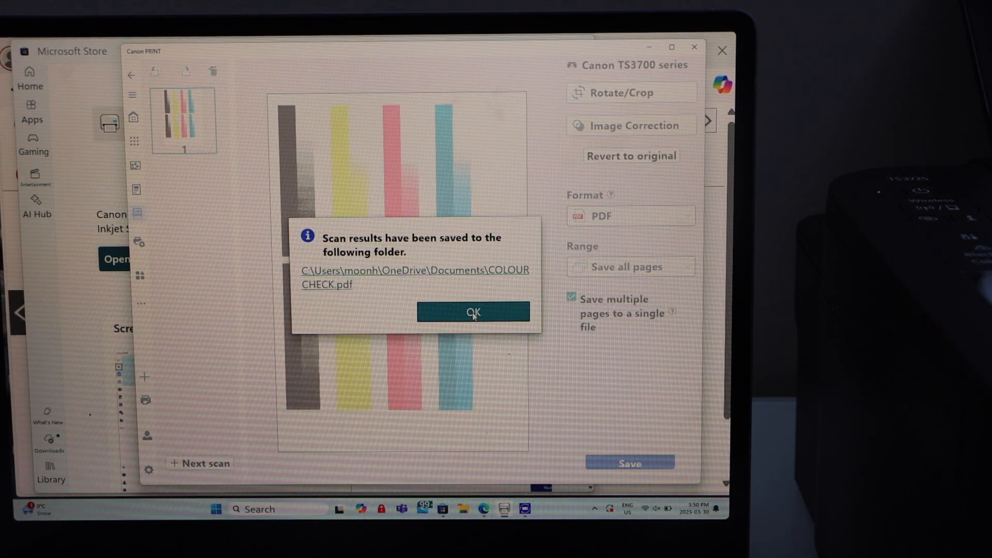
# Step: Dismiss the save confirmation, decline the rating prompt and close Canon PRINT
pyautogui.click(473, 312)
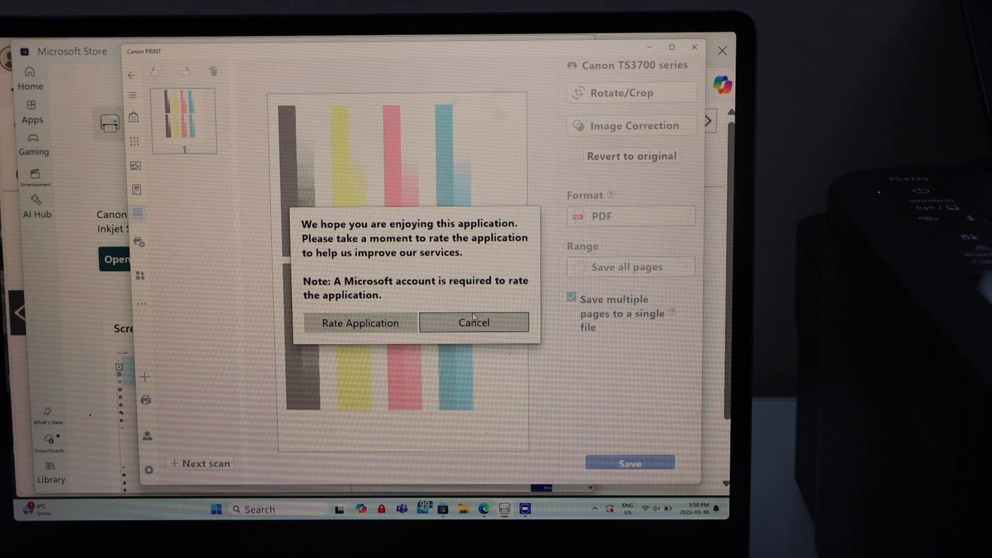
pyautogui.click(473, 322)
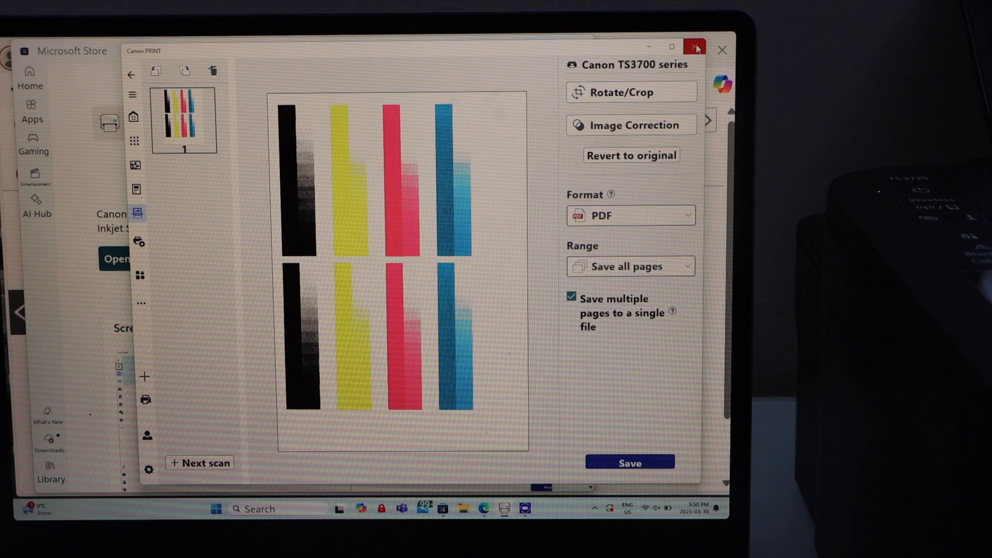
pyautogui.click(695, 50)
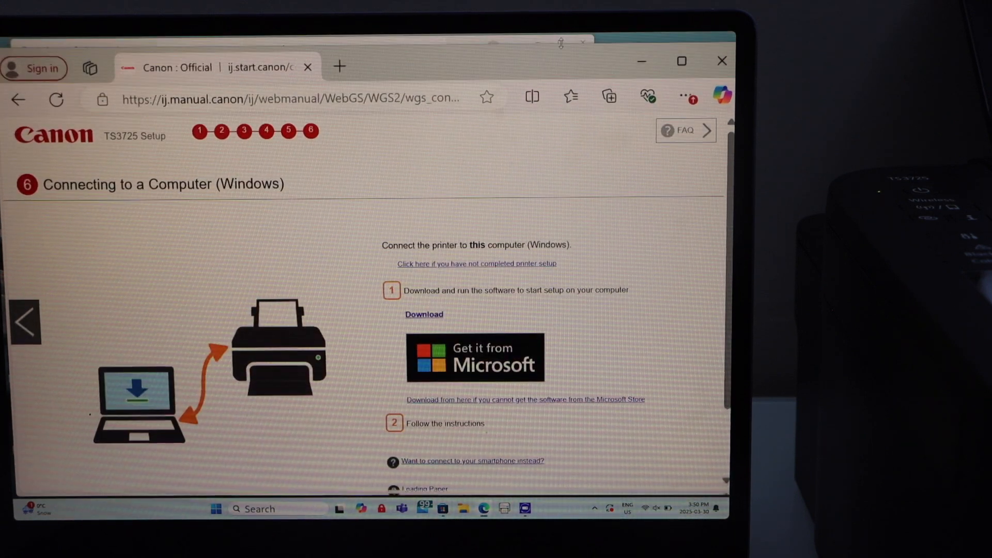
# Step: Minimise the browser and relaunch Canon PRINT from a Windows search for 'CANON PRINT'
pyautogui.click(474, 356)
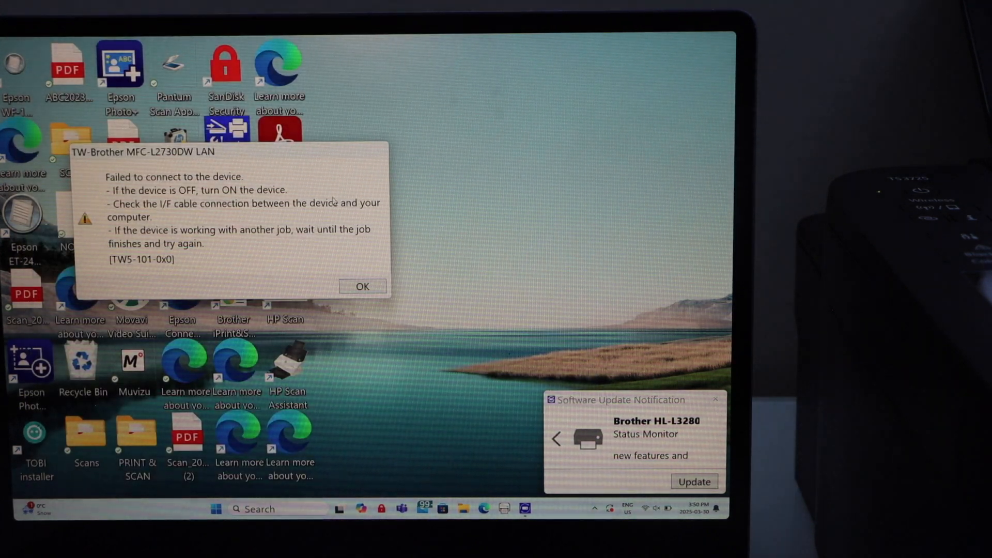
pyautogui.click(361, 286)
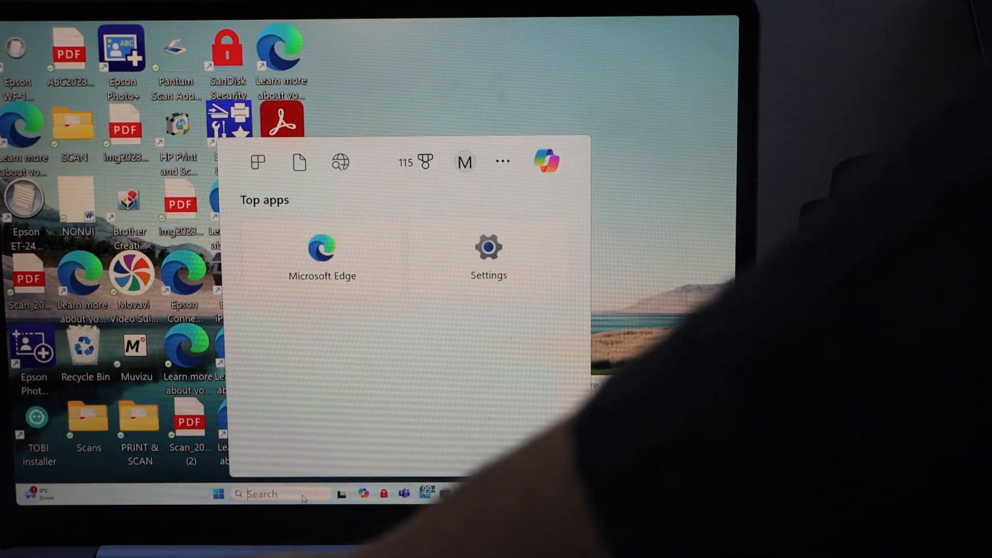
pyautogui.write('CANON PRINT')
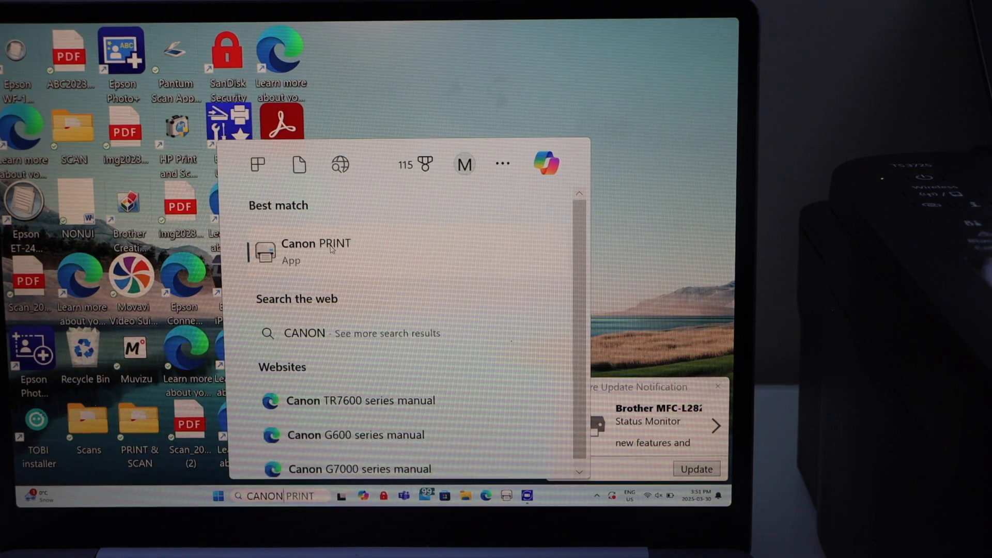
pyautogui.click(314, 244)
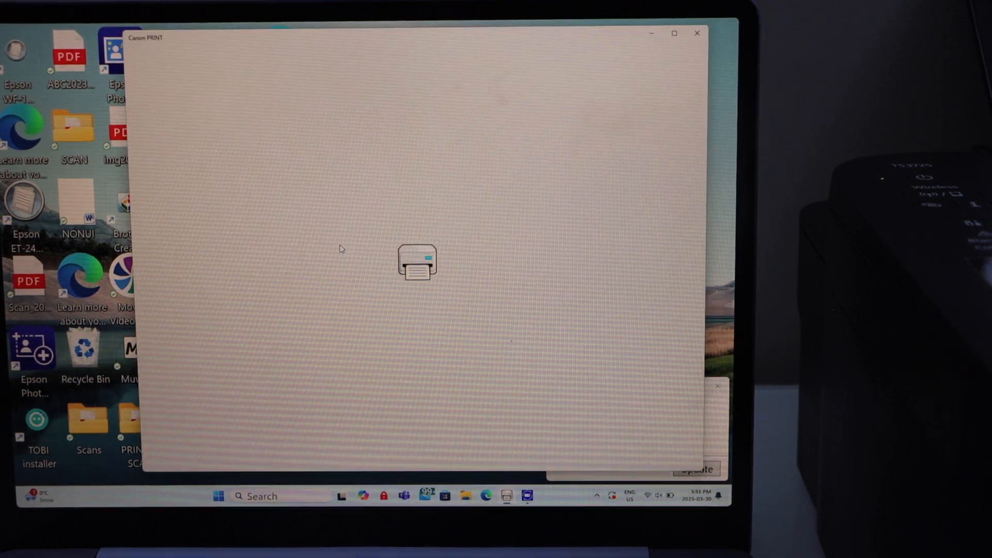